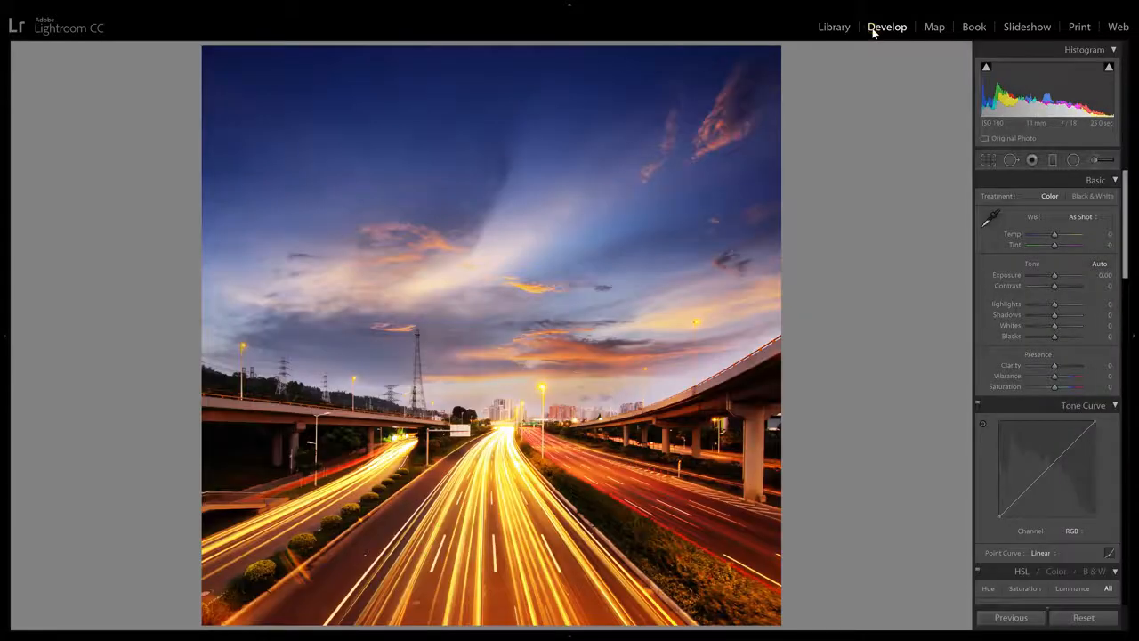
# In Camera Calibration, set Blue Primary Hue to -100 and Red Primary Hue to +50
pyautogui.scroll(-3)
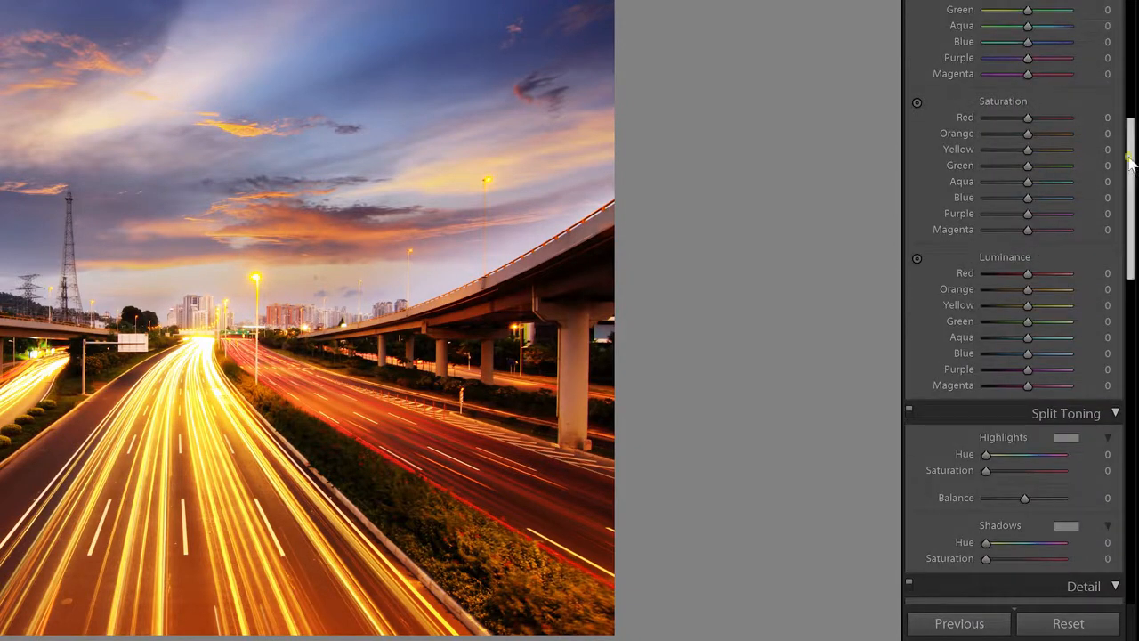
pyautogui.scroll(-3)
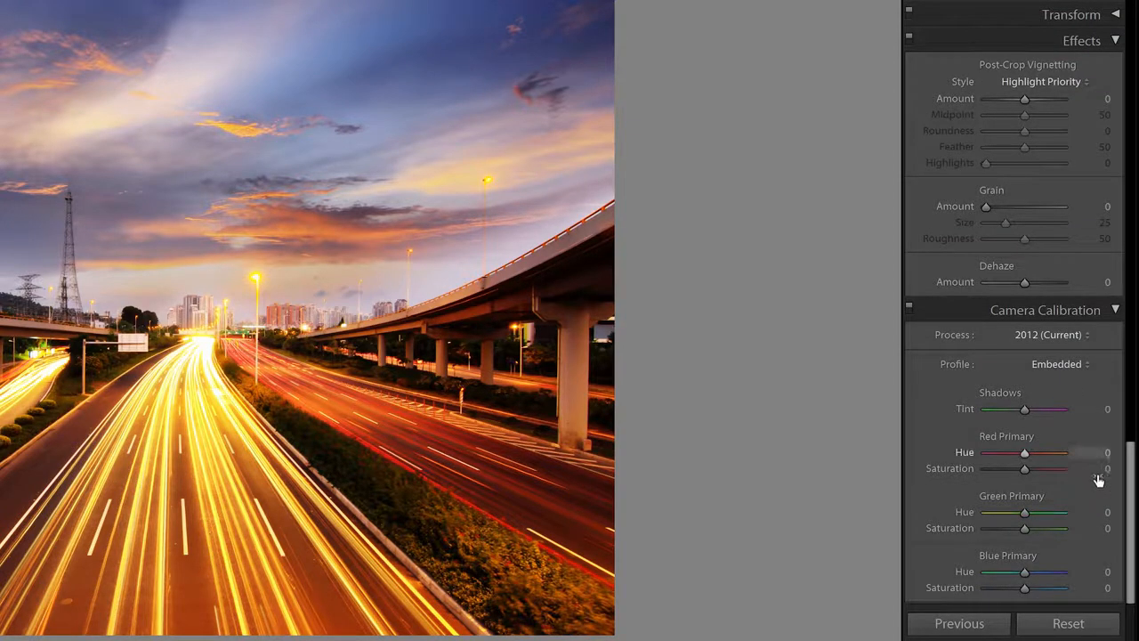
pyautogui.moveTo(1024, 571); pyautogui.dragTo(987, 572)
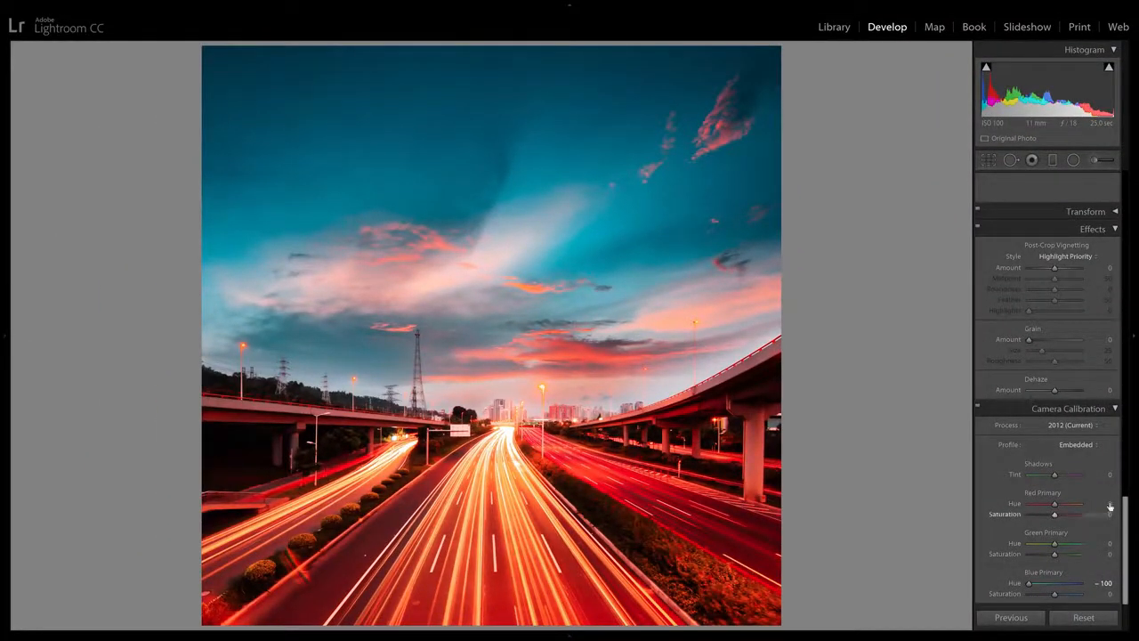
pyautogui.moveTo(1055, 504); pyautogui.dragTo(1080, 504)
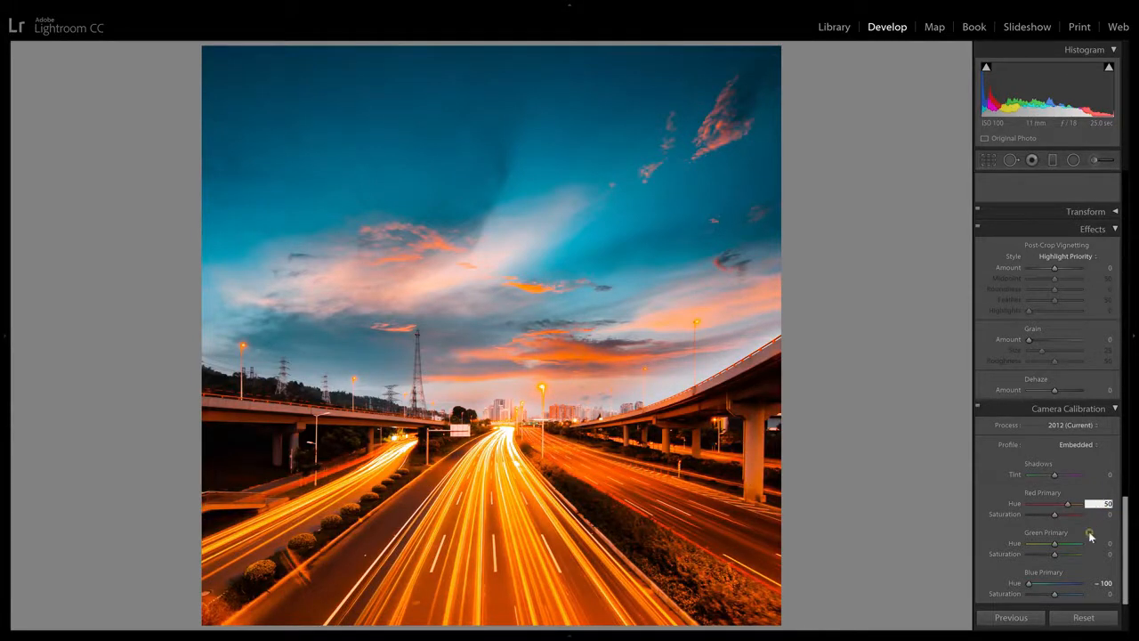
pyautogui.moveTo(1054, 515); pyautogui.dragTo(1068, 514)
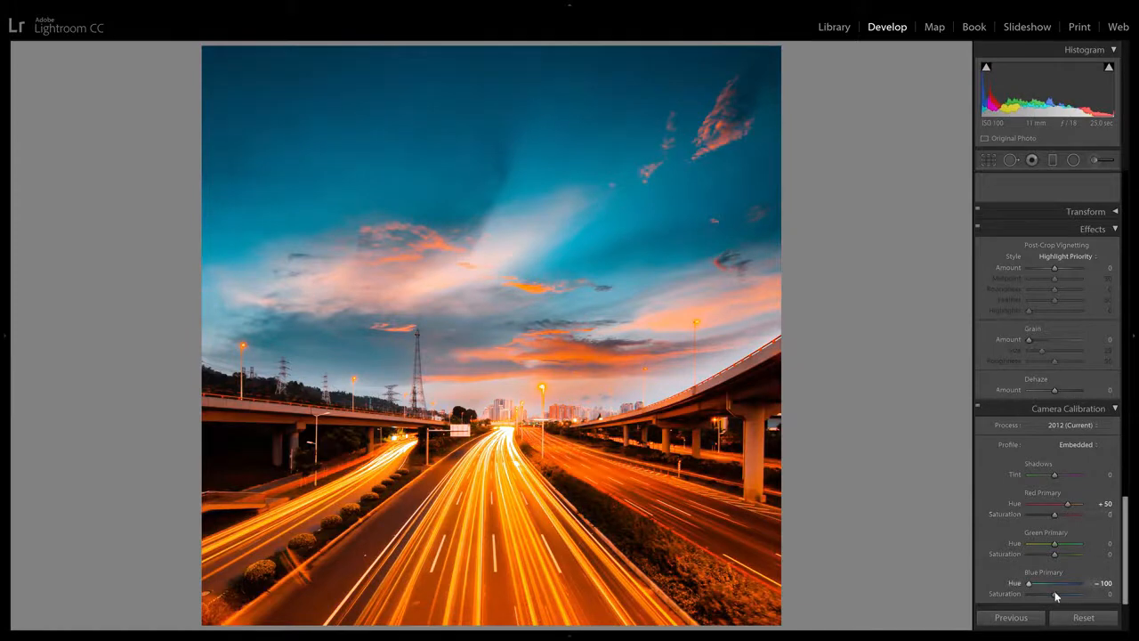
pyautogui.moveTo(1055, 594); pyautogui.dragTo(1060, 594)
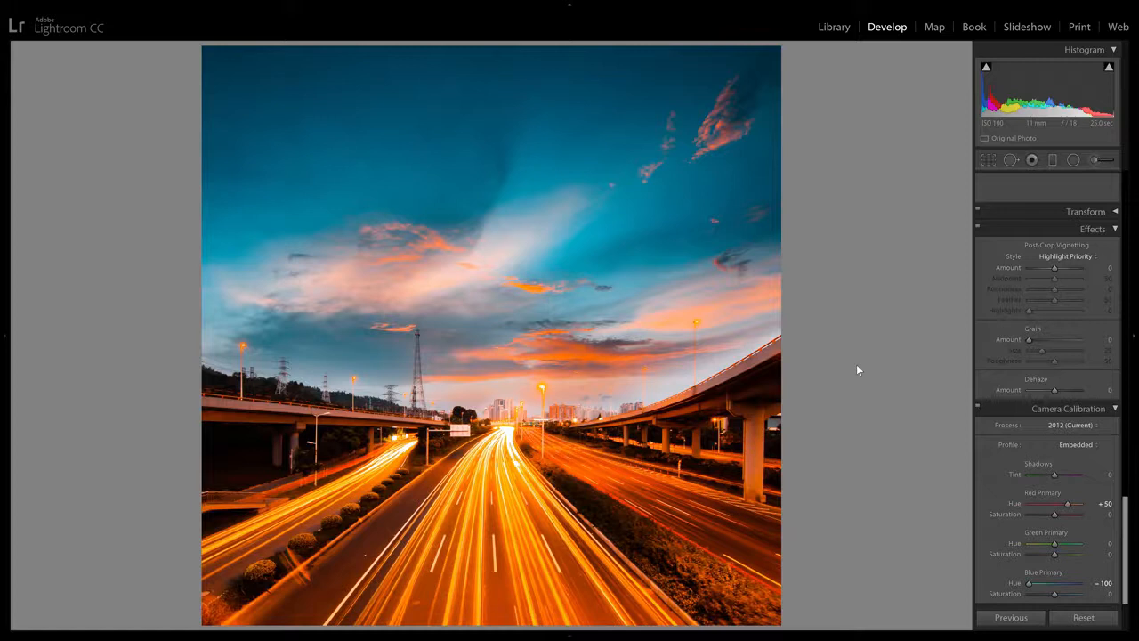
pyautogui.moveTo(887, 368)
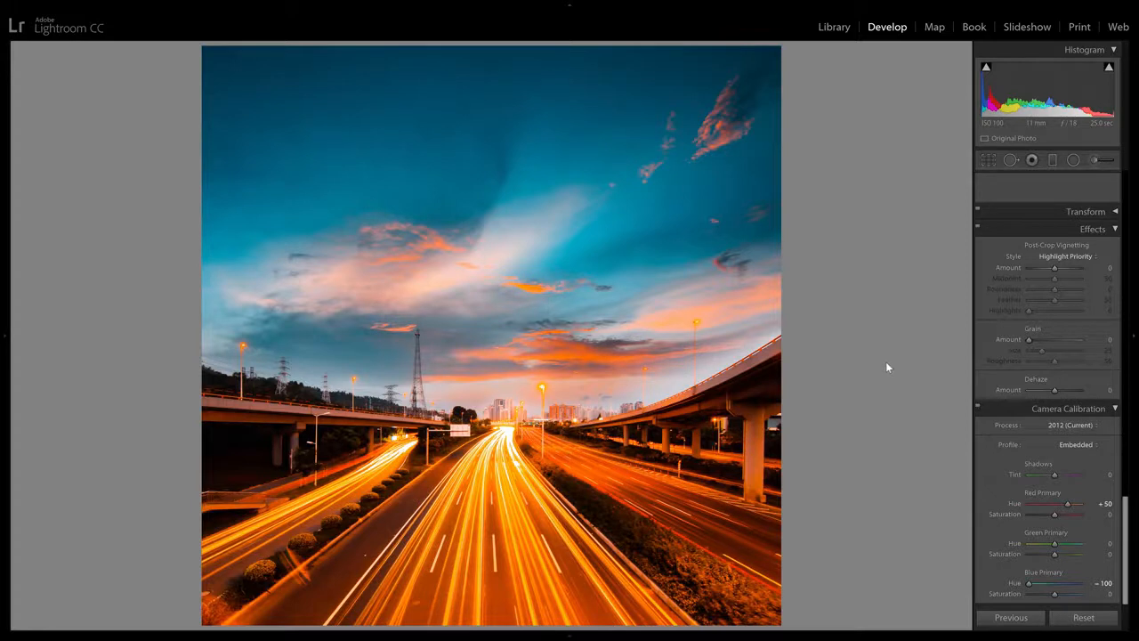
pyautogui.moveTo(896, 362)
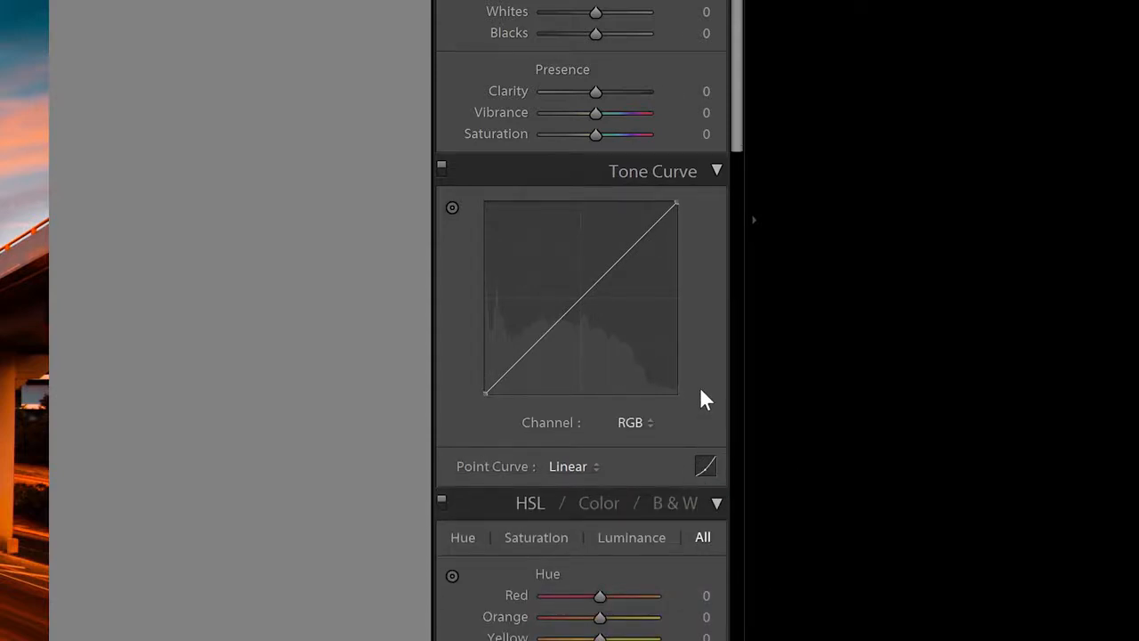
pyautogui.moveTo(654, 234)
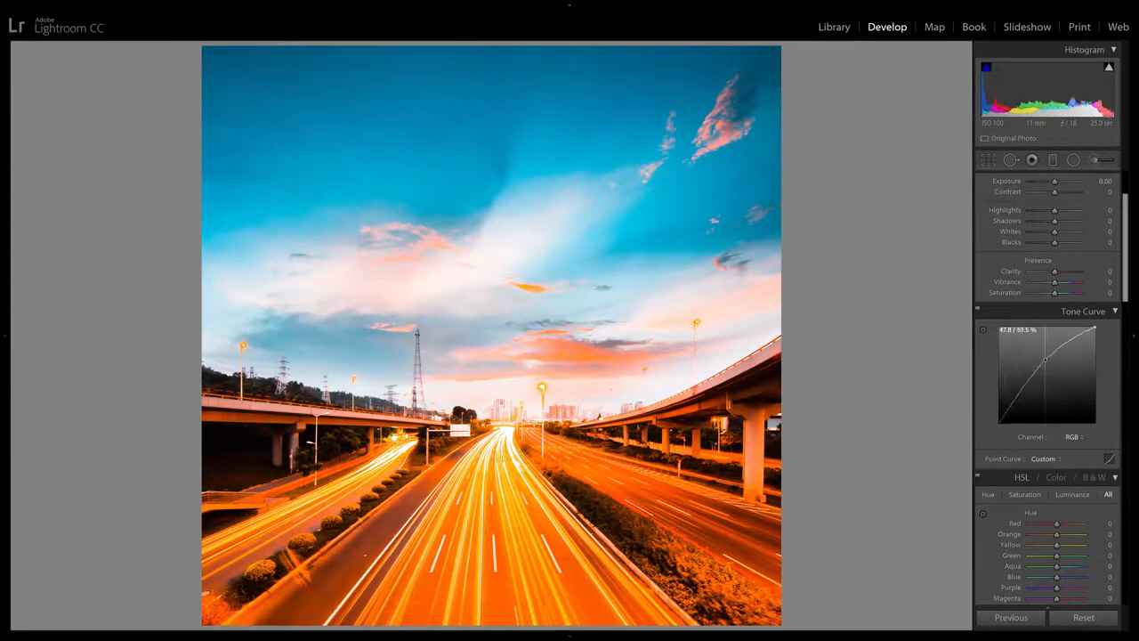
# Reset the point curve to Linear, lift the black point, and pull shadows down into an S-curve
pyautogui.moveTo(1048, 369); pyautogui.dragTo(1048, 405)
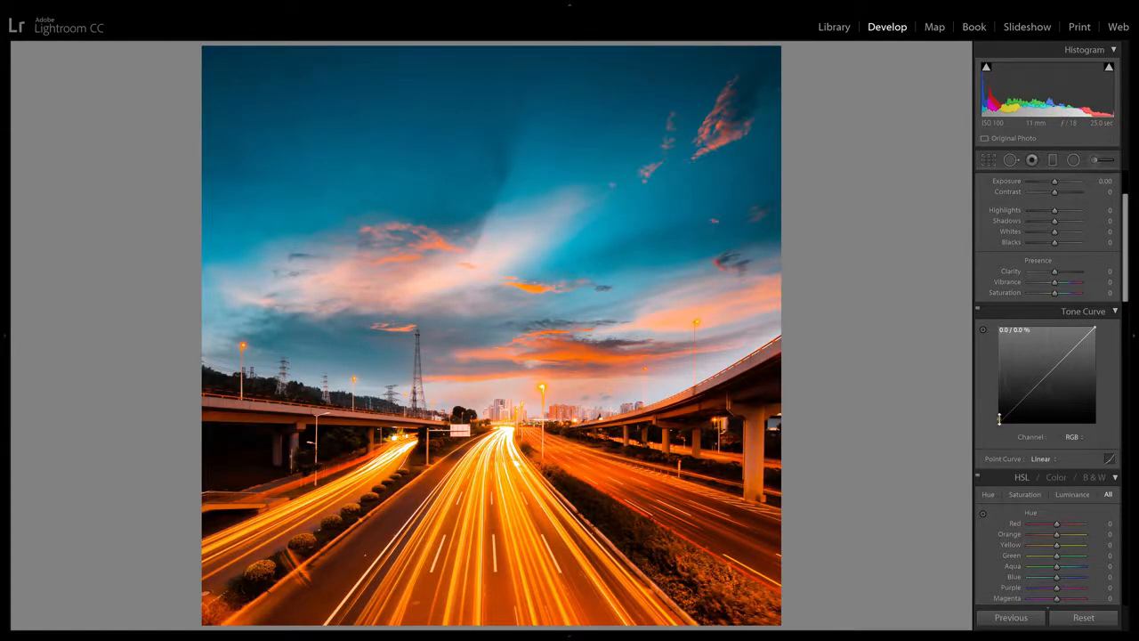
pyautogui.moveTo(986, 405); pyautogui.dragTo(998, 414)
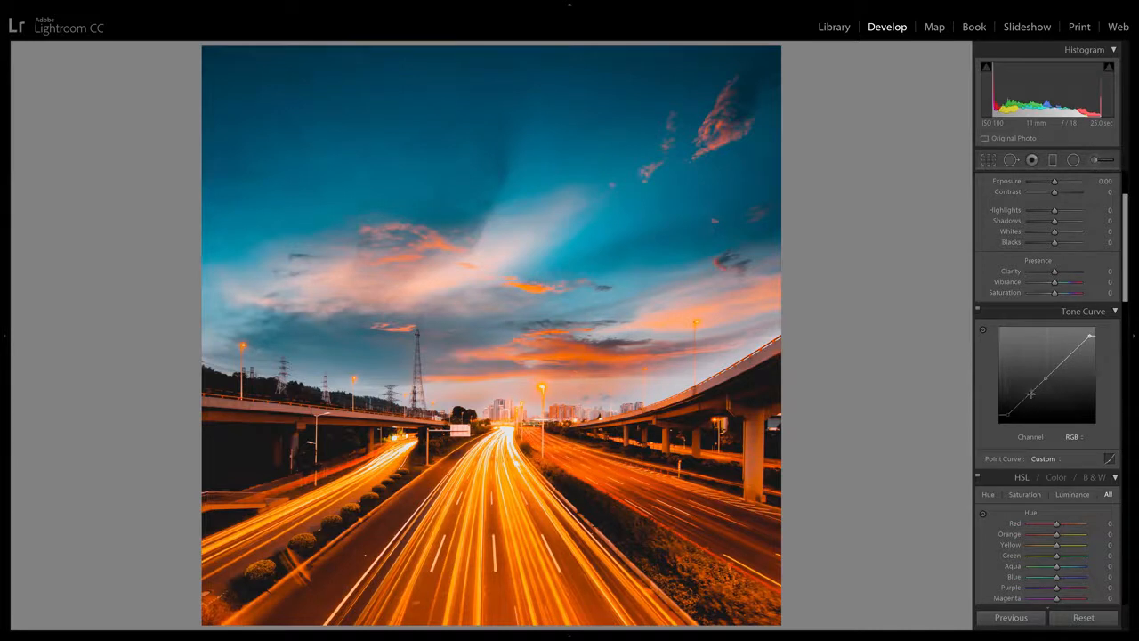
pyautogui.moveTo(1032, 391); pyautogui.dragTo(1028, 401)
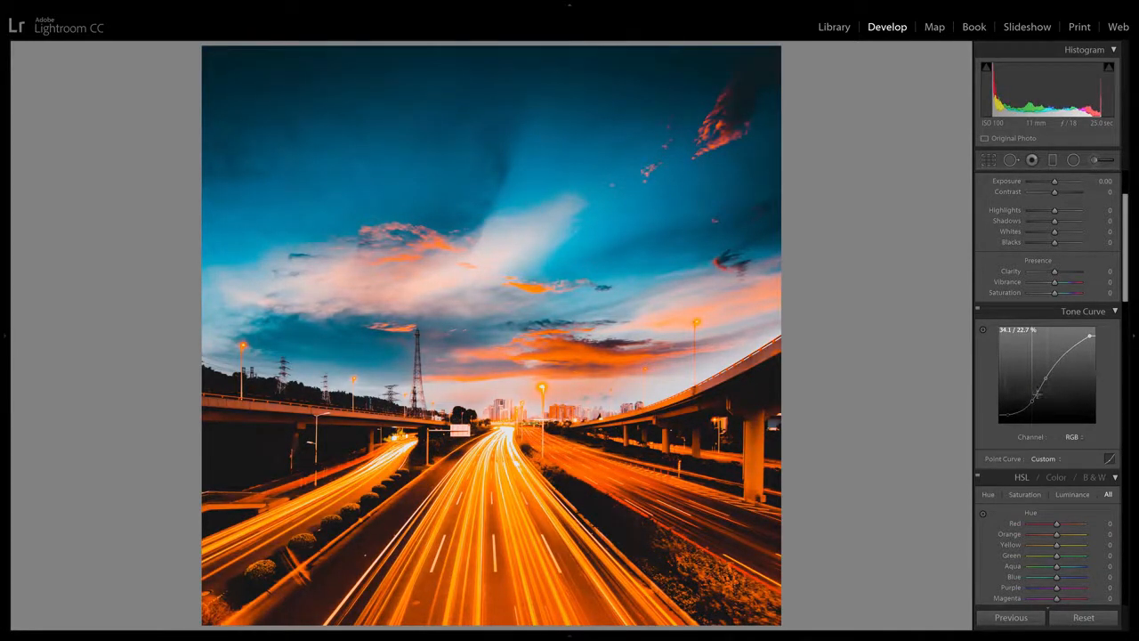
pyautogui.moveTo(1037, 391); pyautogui.dragTo(1048, 374)
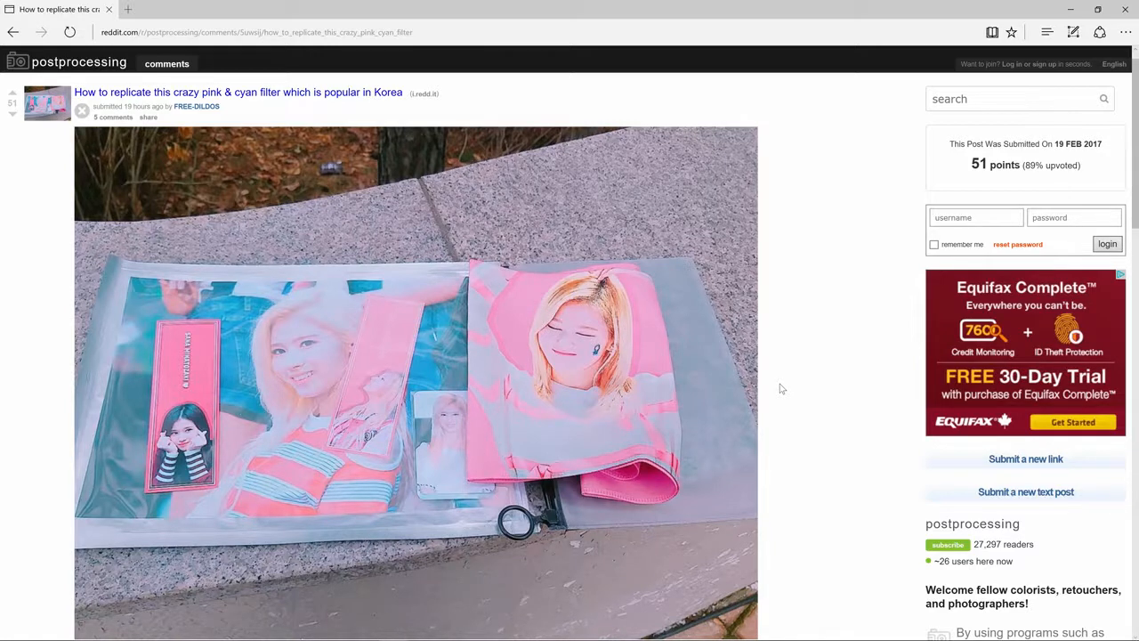
pyautogui.moveTo(807, 370)
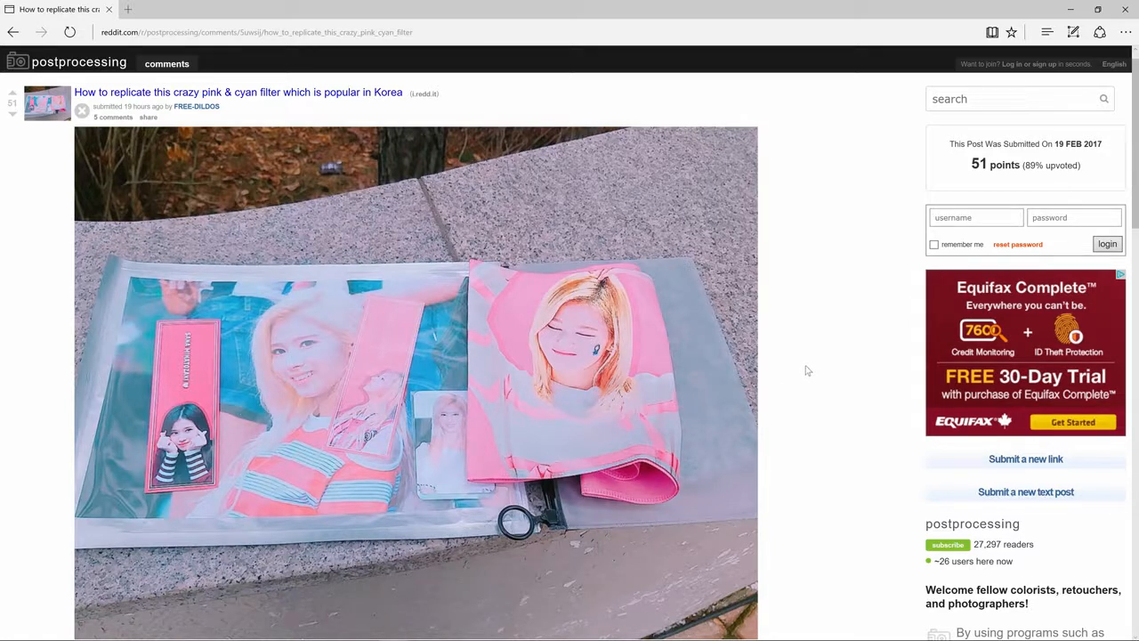